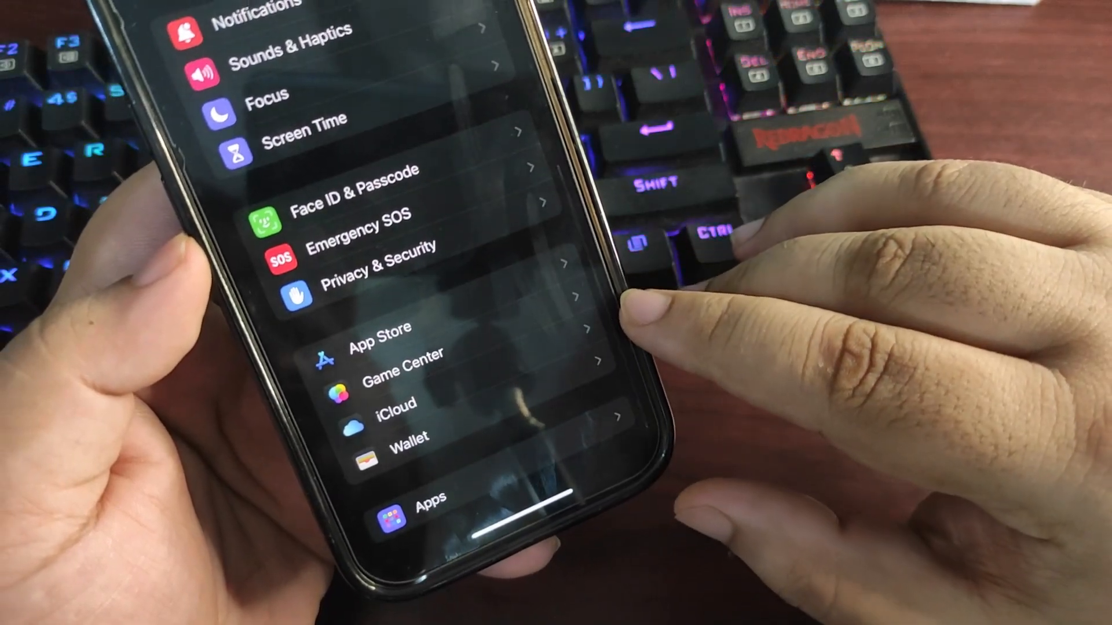
# Return to the first Home Screen page with the weather widget and launch Settings.
pyautogui.scroll(-3)
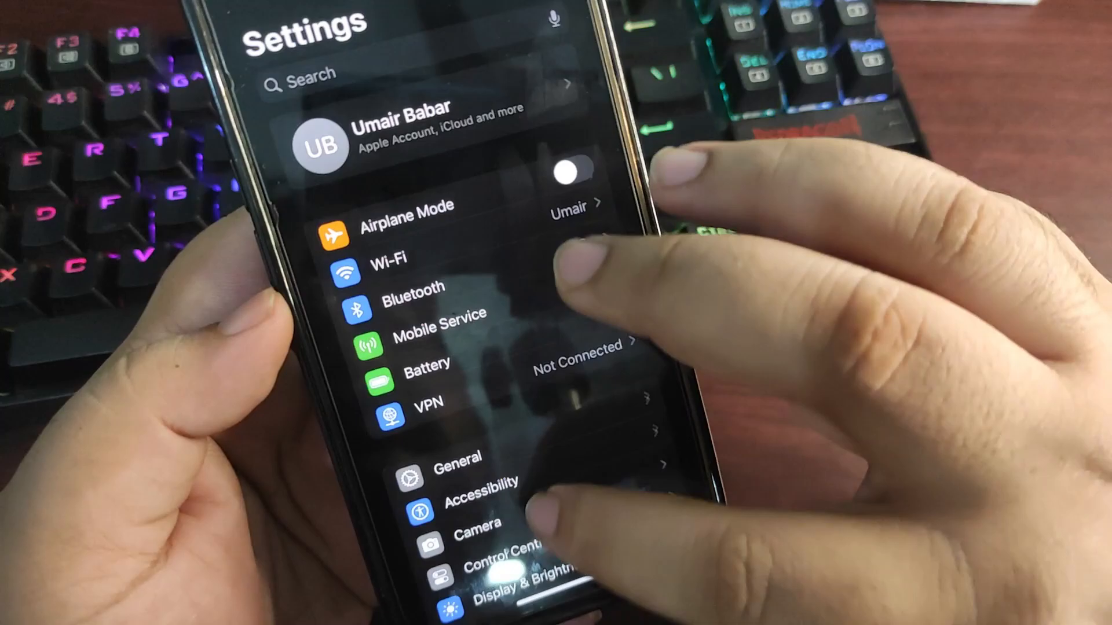
pyautogui.scroll(3)
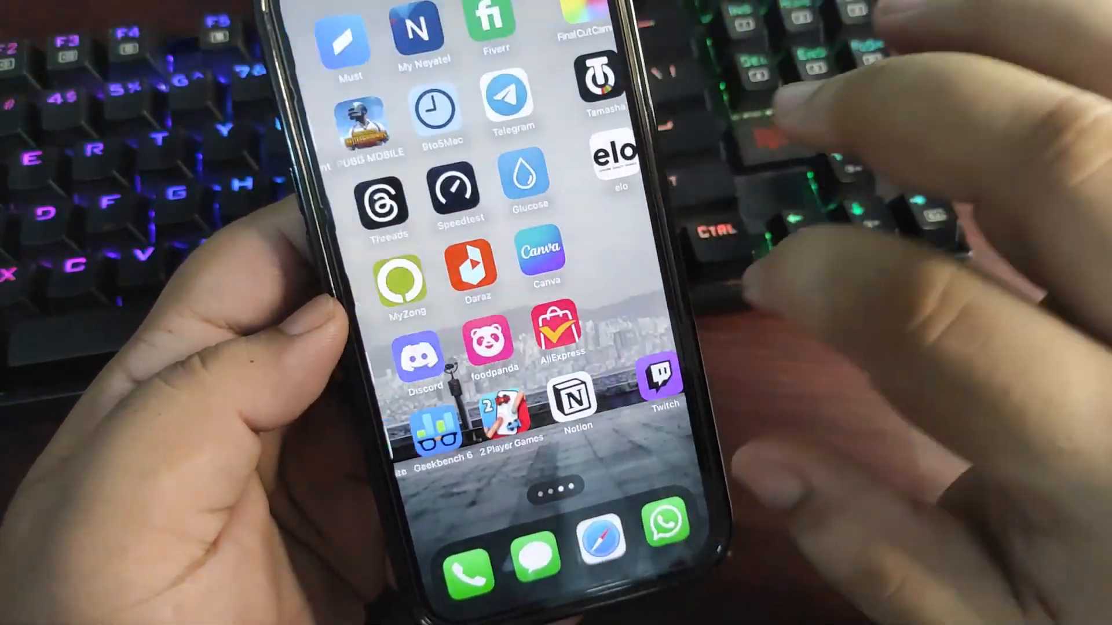
pyautogui.hscroll(3)
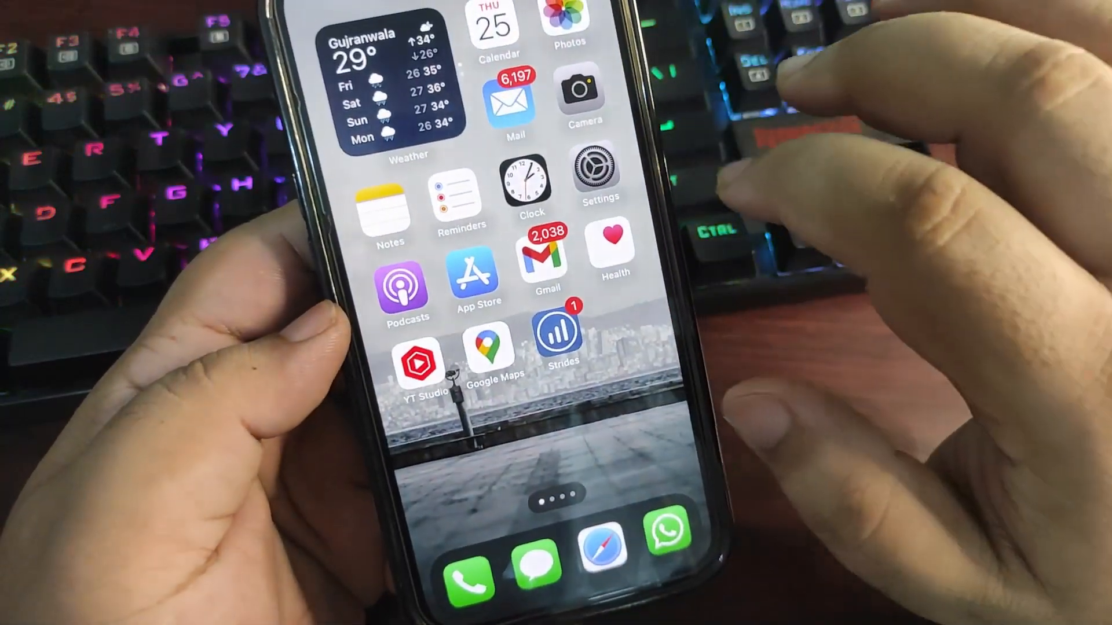
pyautogui.click(597, 175)
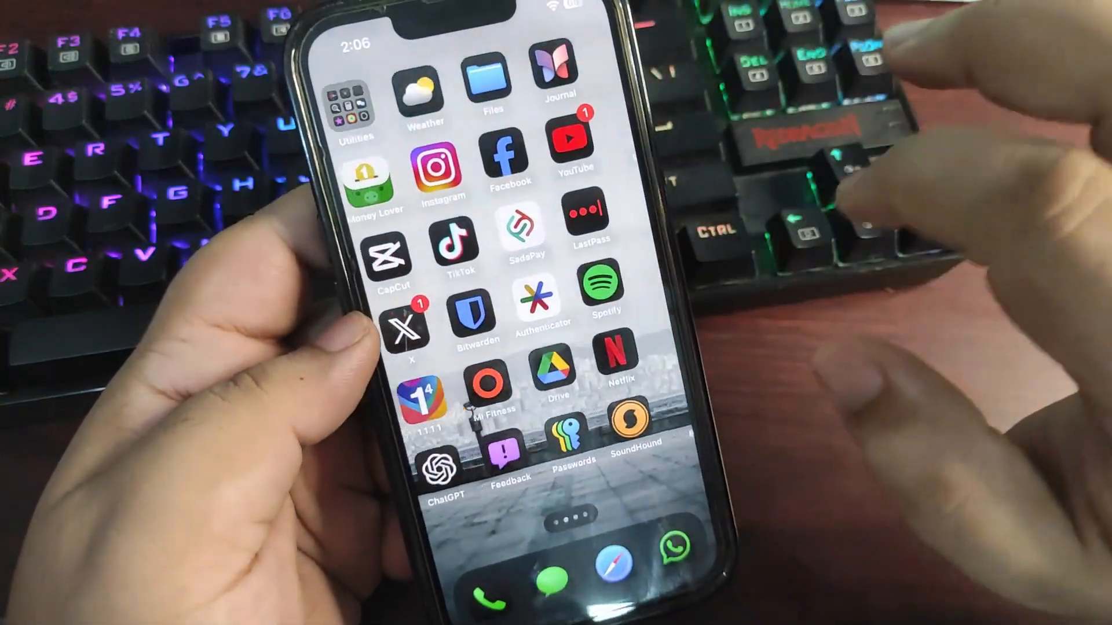
# Scroll to the top of Settings and go into the Battery page.
pyautogui.hscroll(-3)
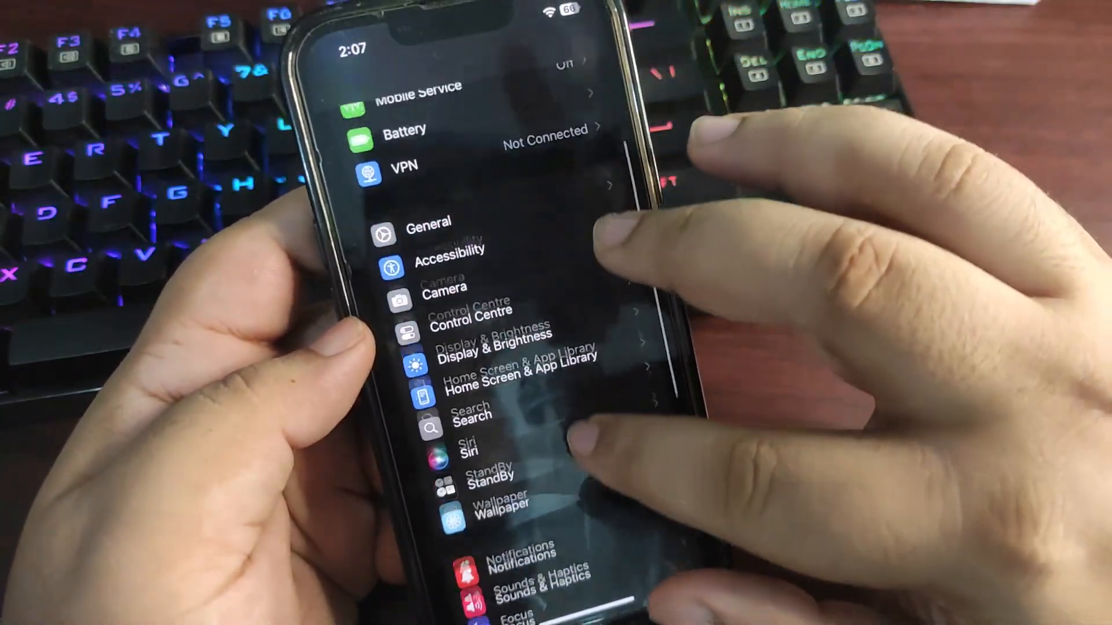
pyautogui.scroll(-3)
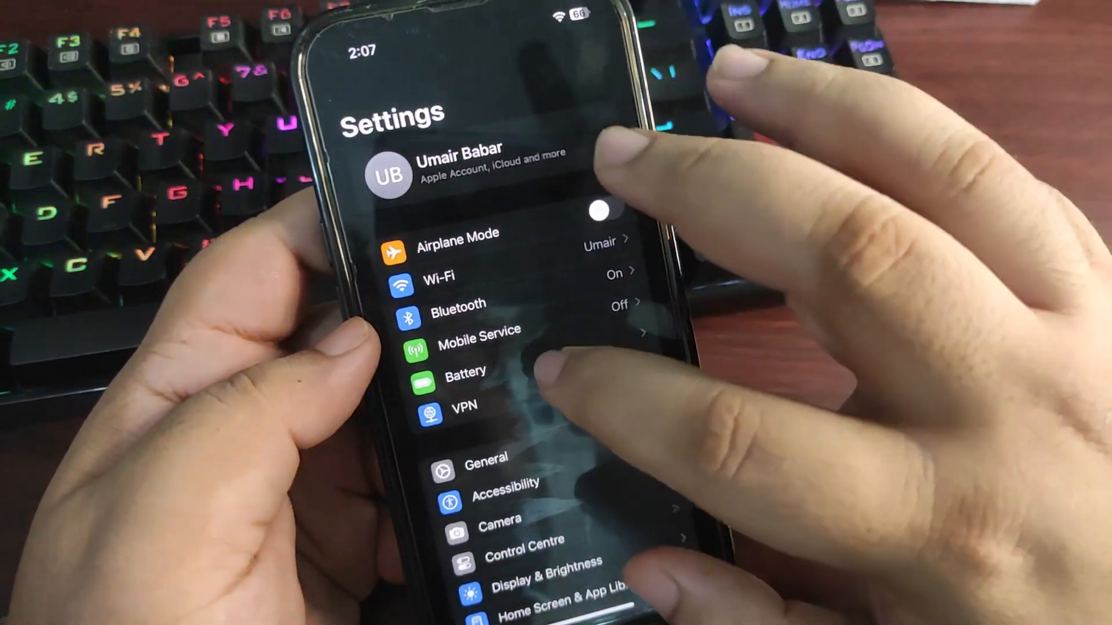
pyautogui.click(467, 370)
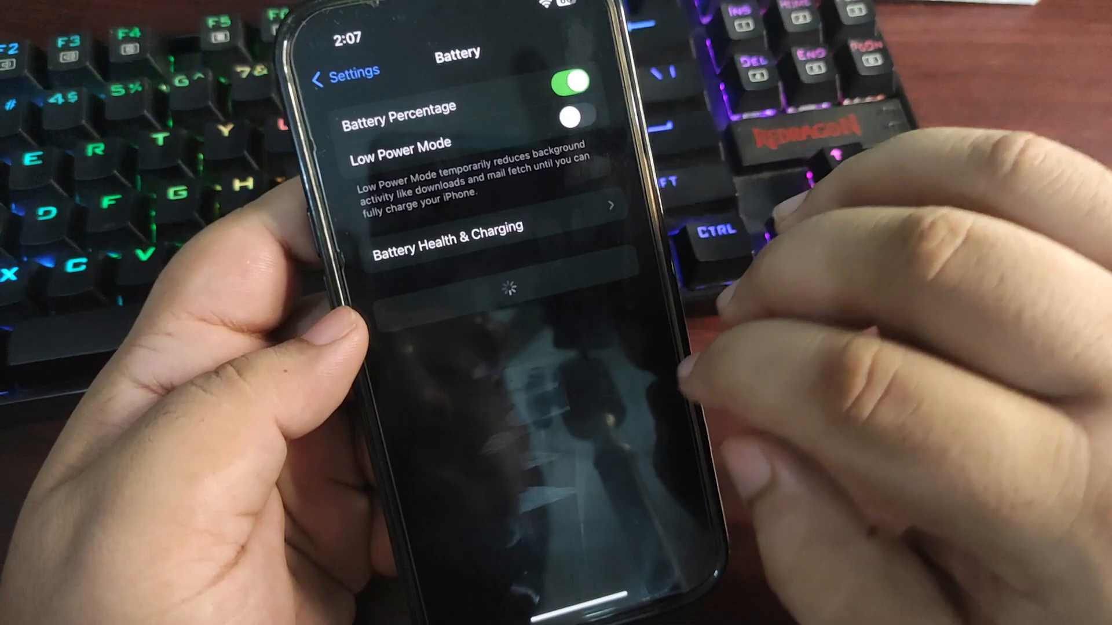
# Switch Battery charts to Last 10 Days and show per-app activity times instead of usage.
pyautogui.scroll(3)
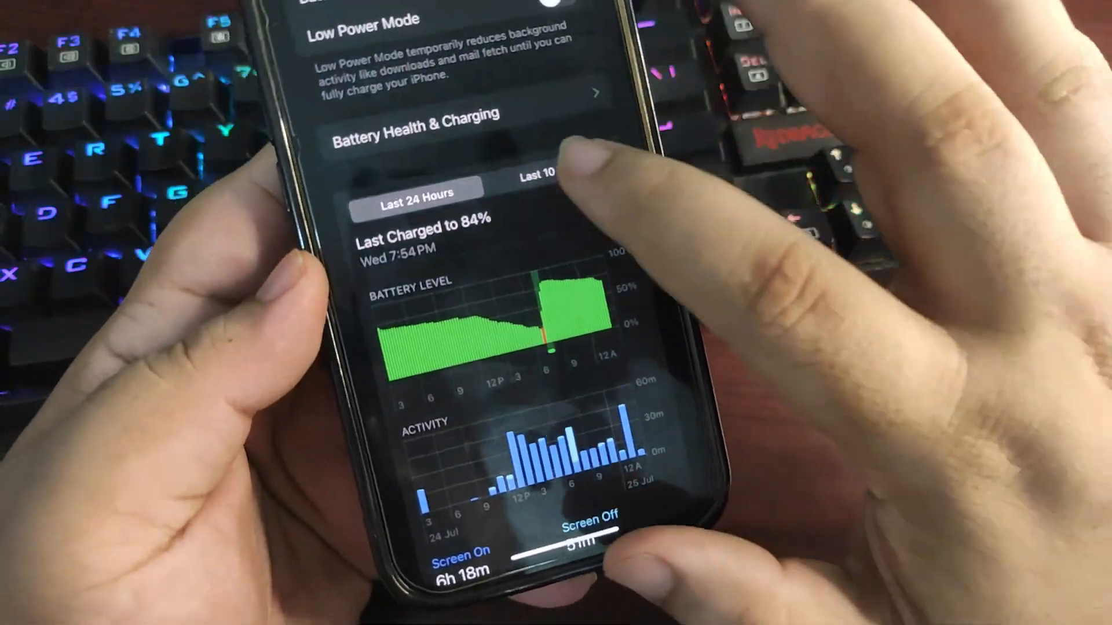
pyautogui.click(539, 174)
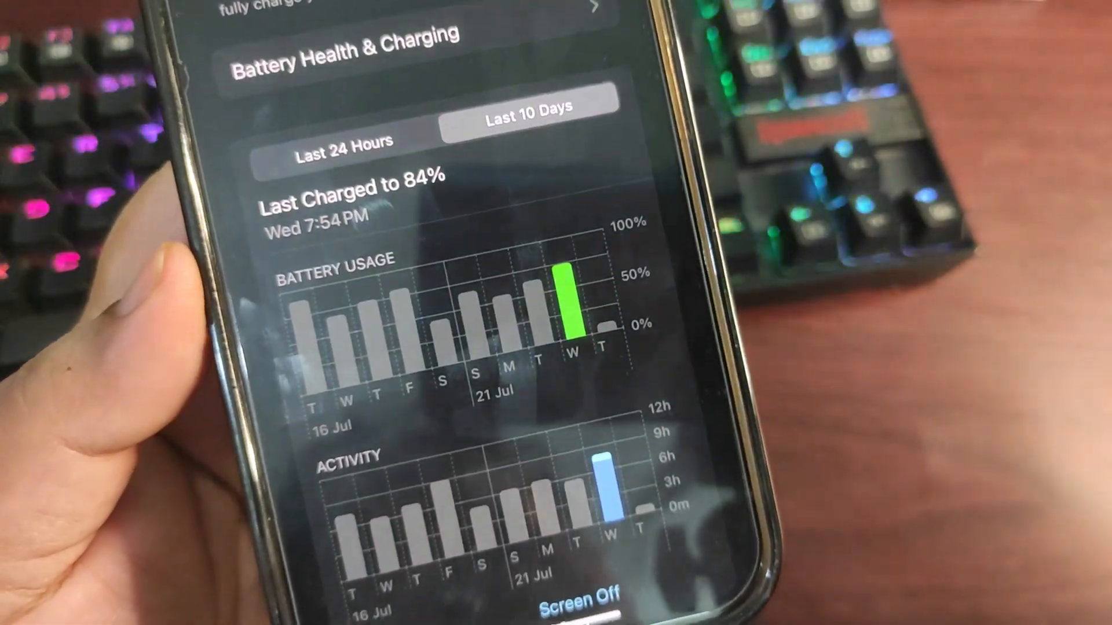
pyautogui.scroll(-3)
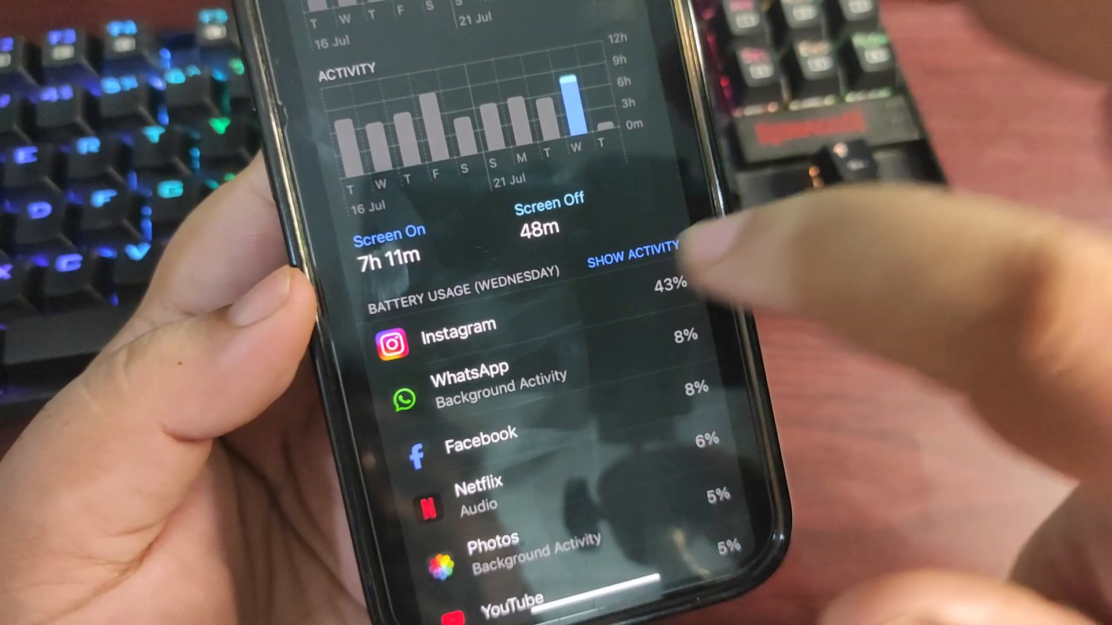
pyautogui.click(635, 254)
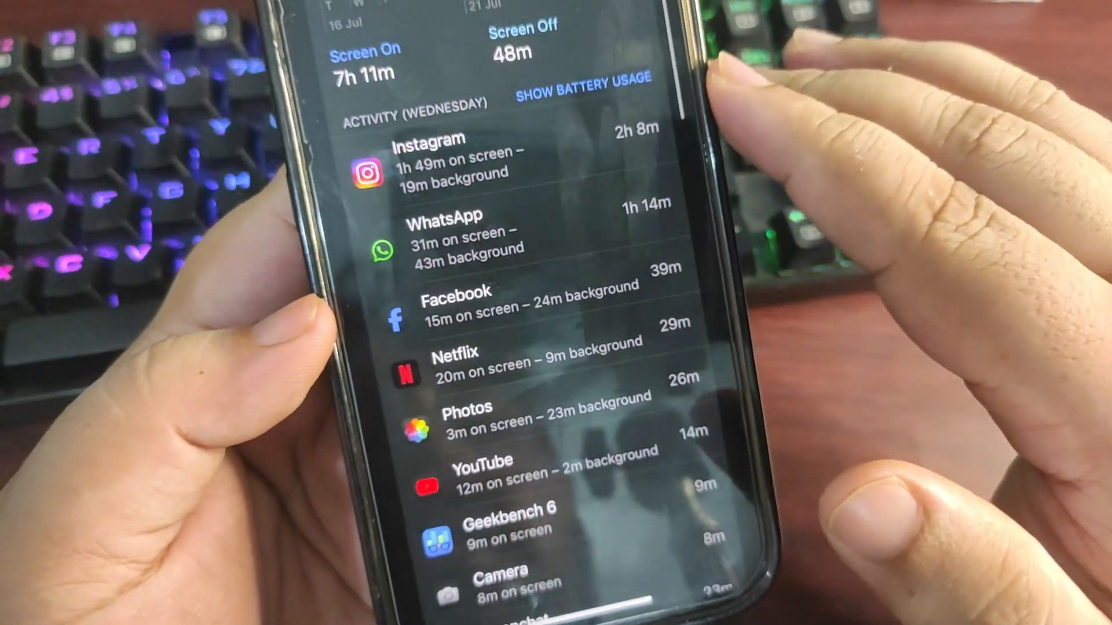